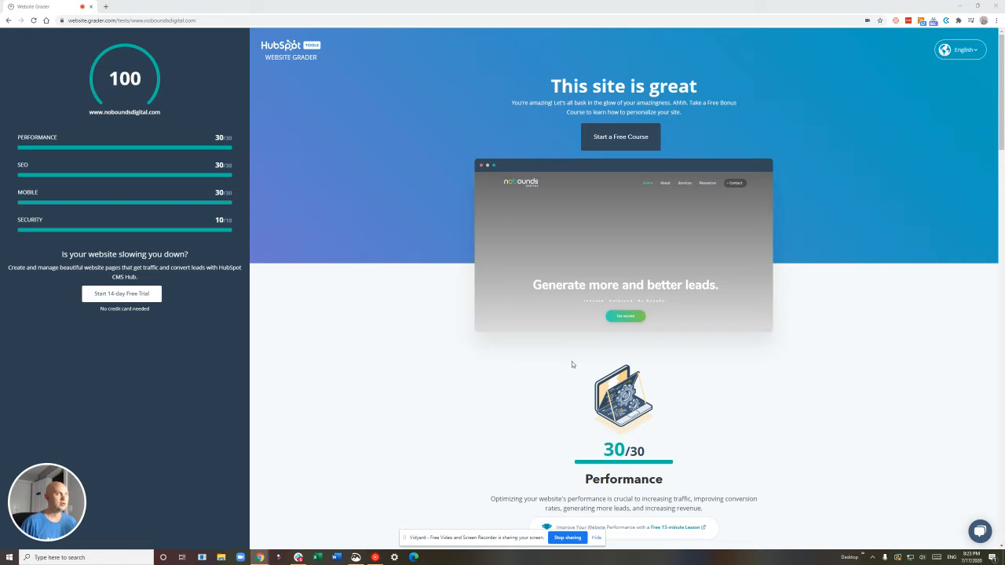
mouse_move(575, 407)
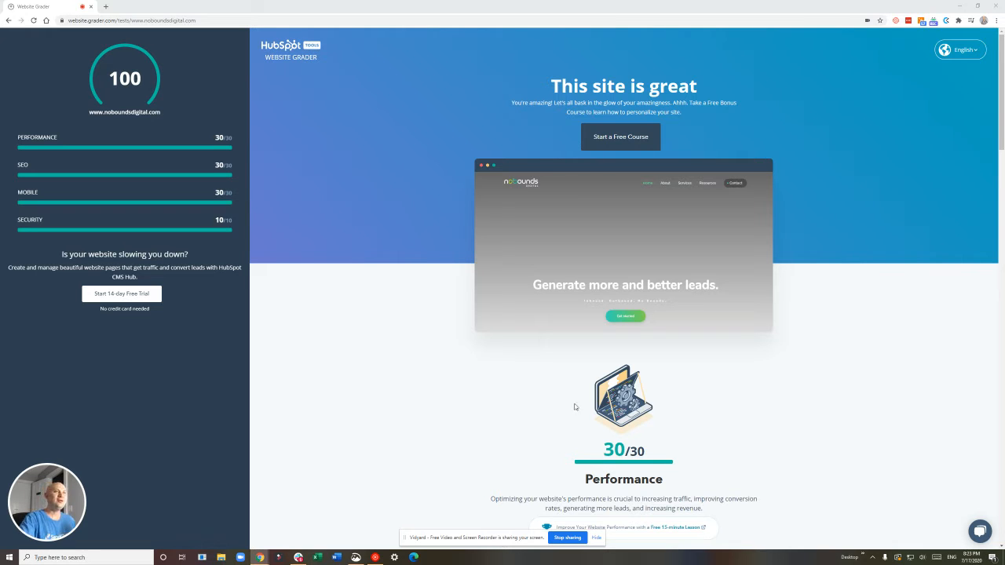
mouse_move(575, 453)
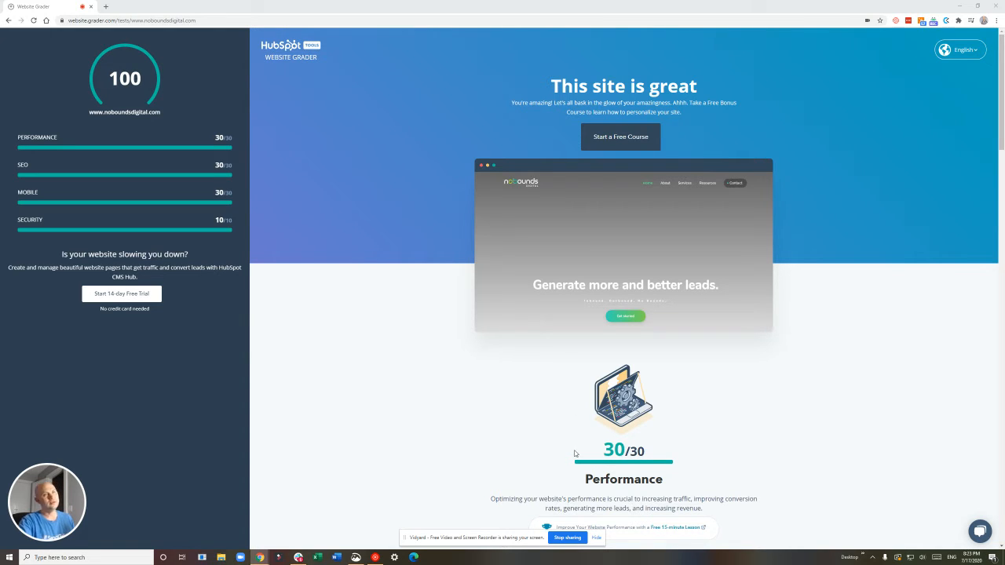
scroll("down", 3)
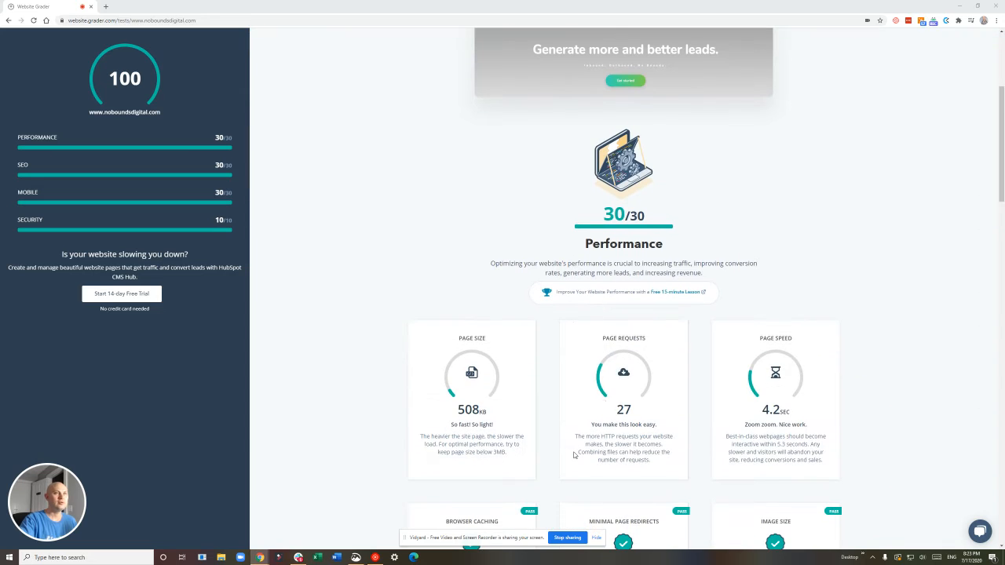
scroll("down", 3)
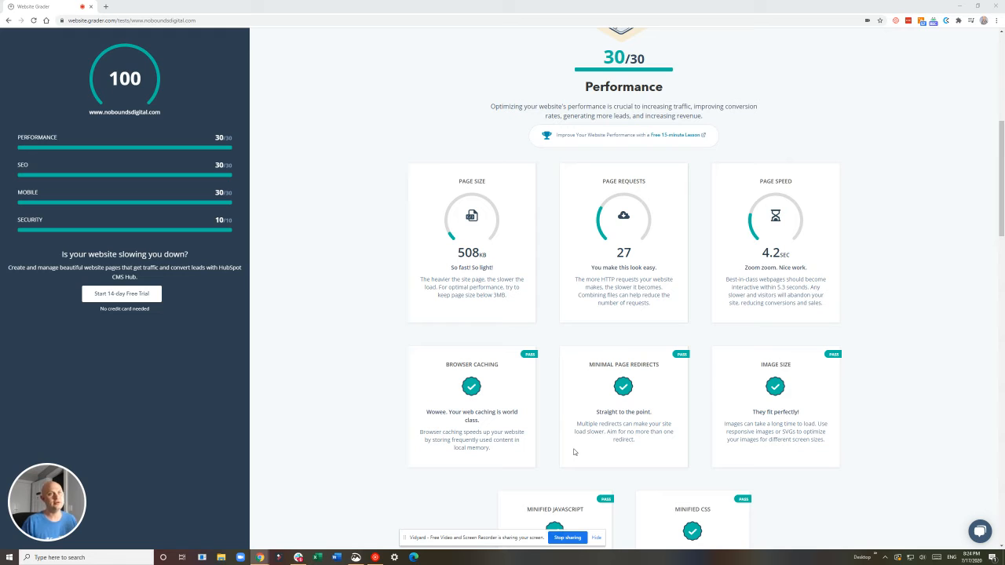
scroll("down", 3)
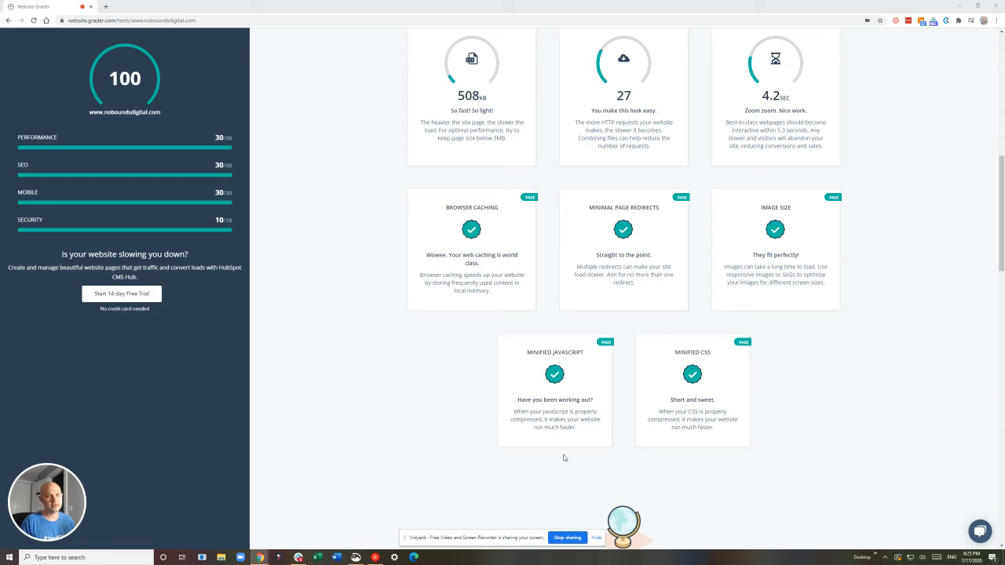
scroll("down", 3)
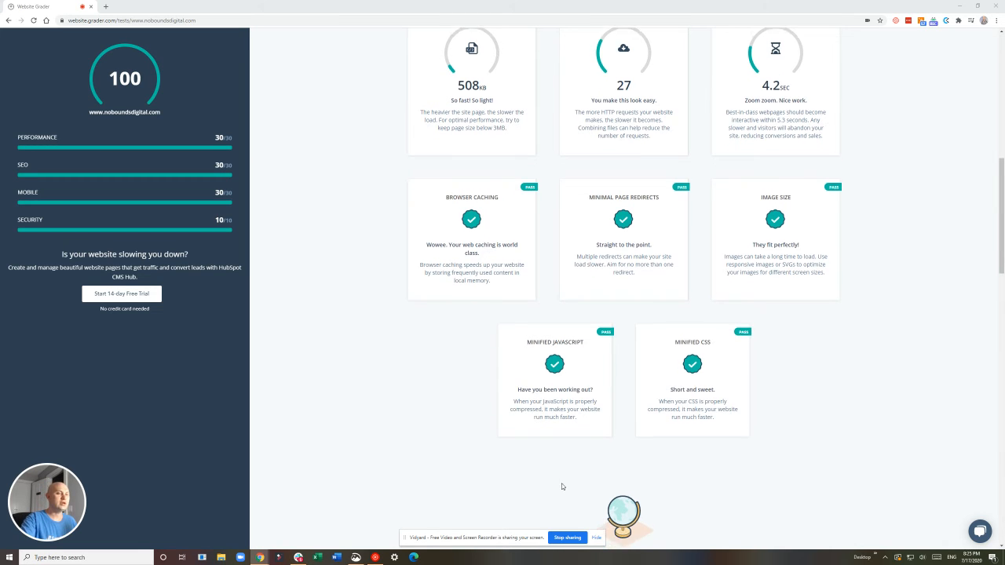
scroll("down", 3)
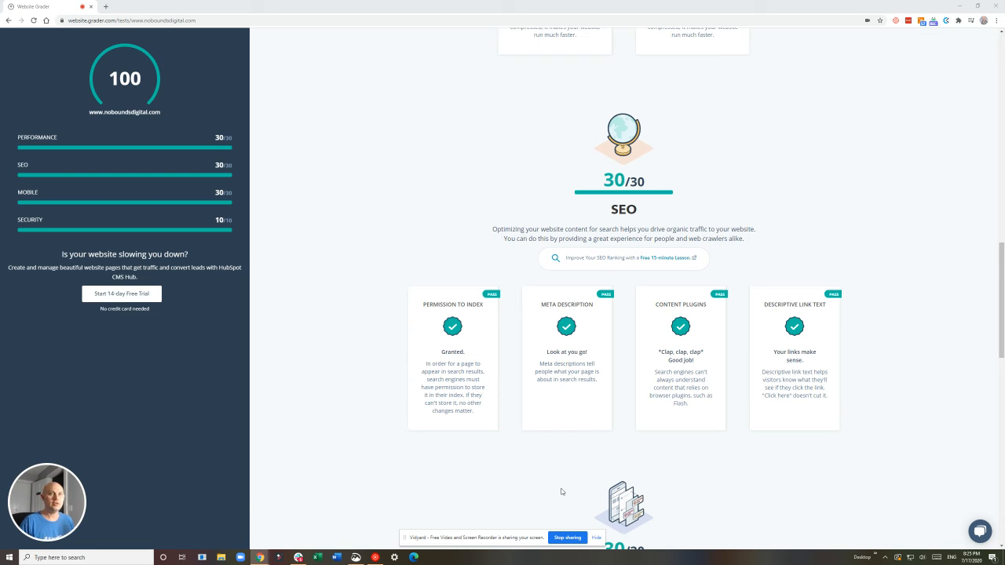
scroll("down", 3)
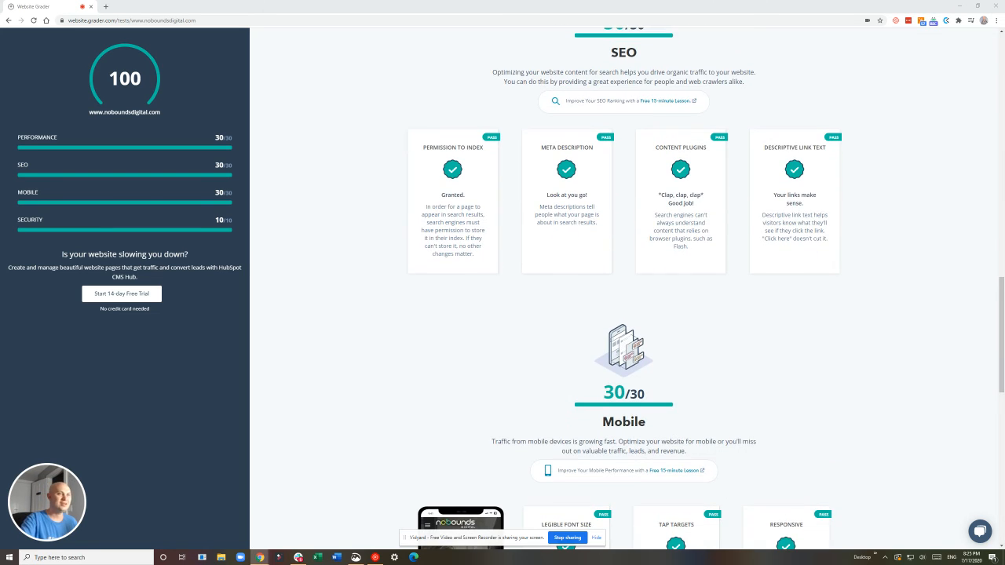
scroll("down", 3)
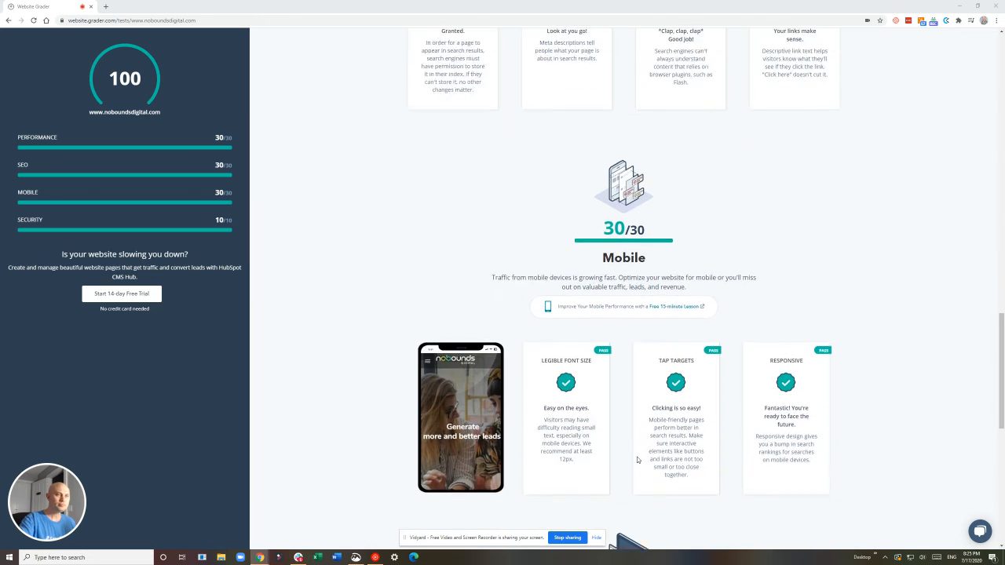
scroll("down", 3)
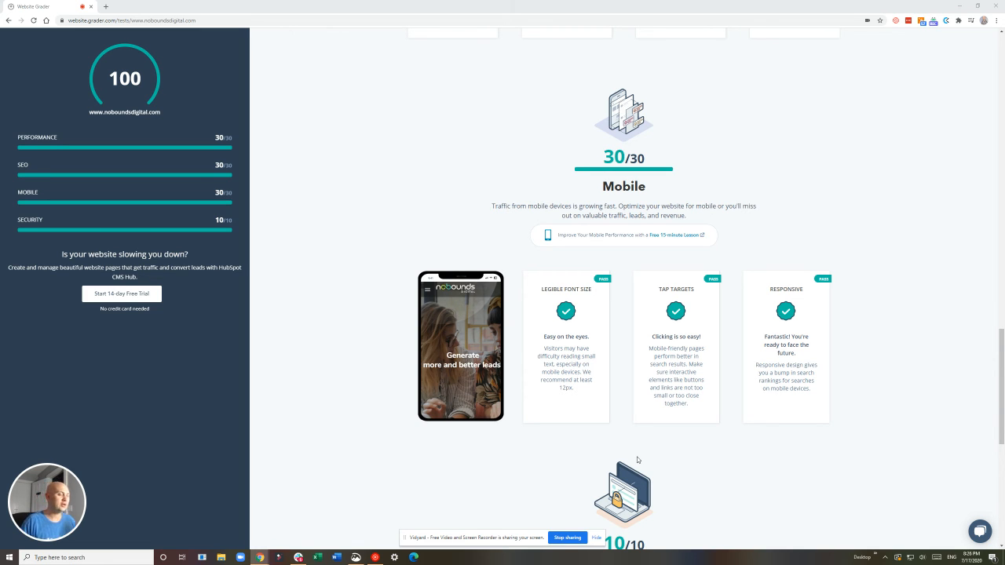
scroll("down", 3)
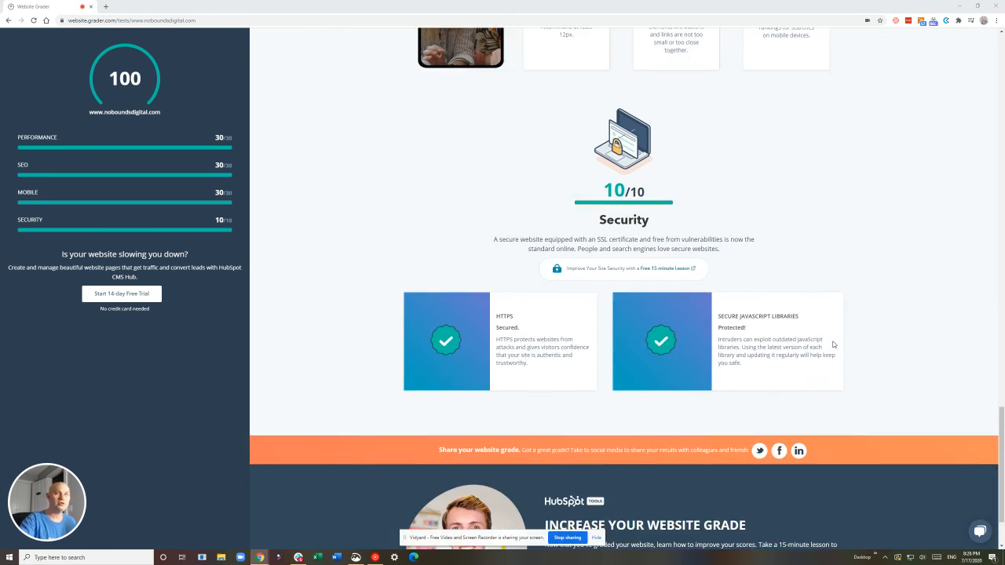